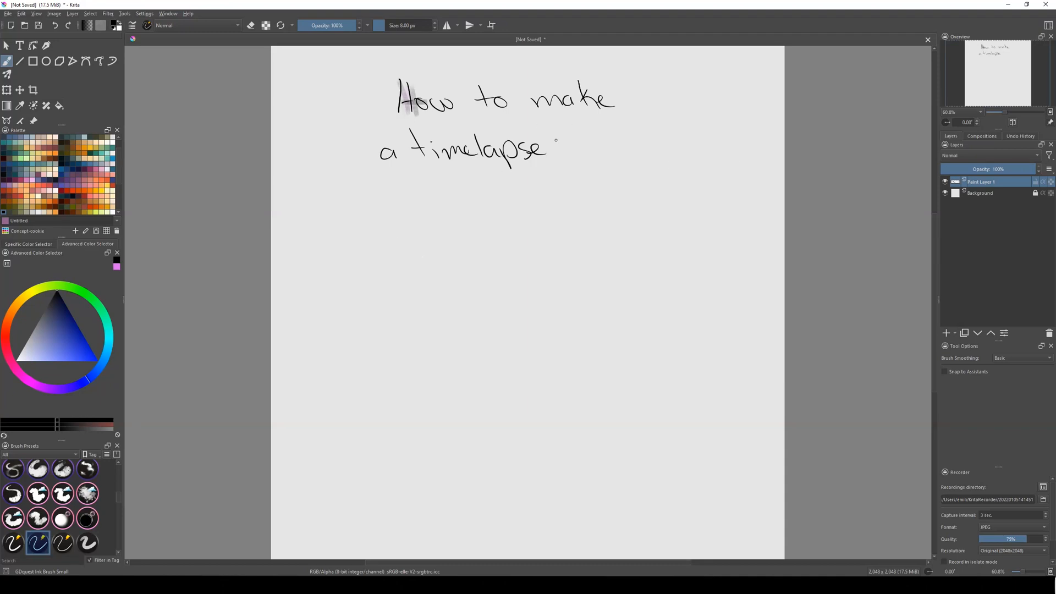
# Extend the handwritten 'How to make a timelapse' title with another ink stroke.
pyautogui.moveTo(569, 148); pyautogui.dragTo(597, 152)
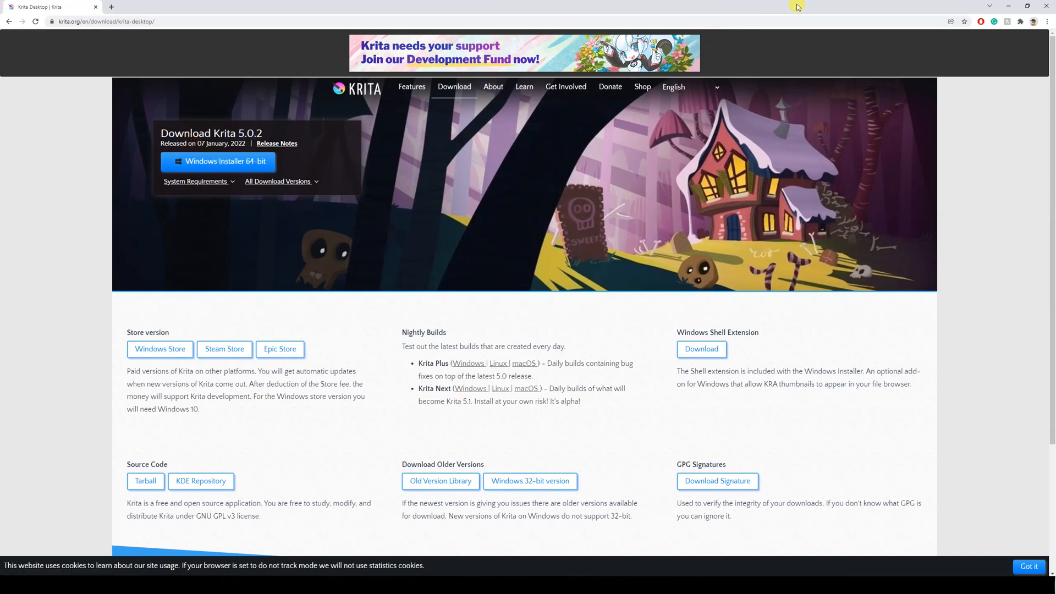
pyautogui.moveTo(1043, 7)
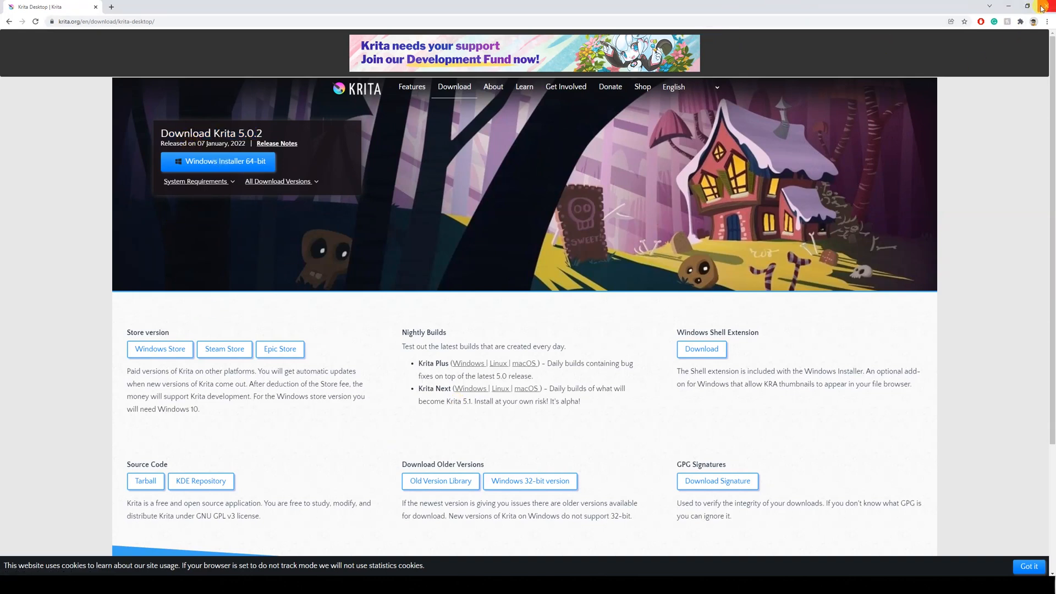
pyautogui.moveTo(1043, 6)
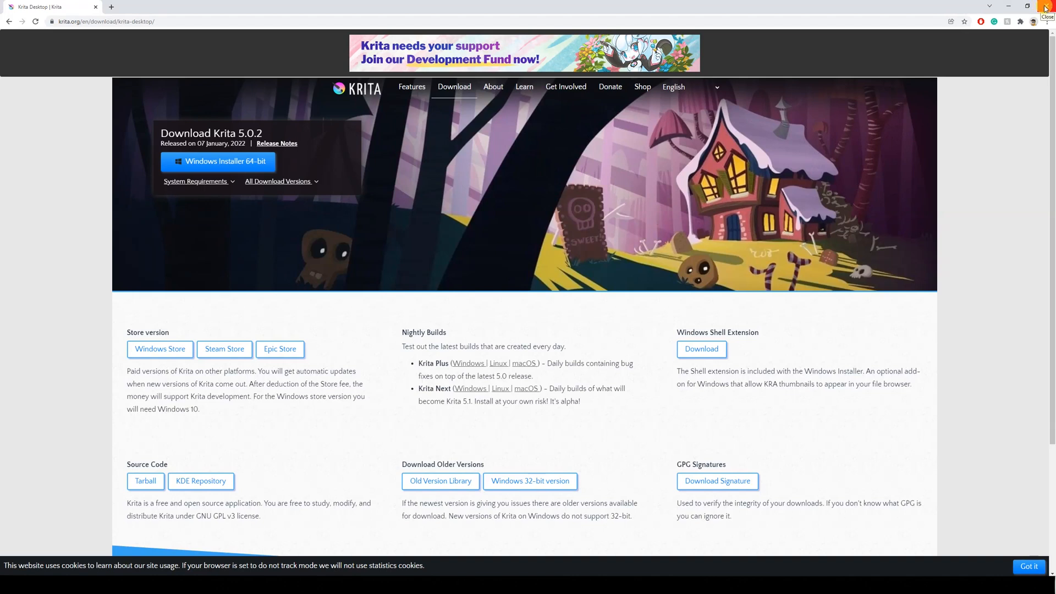
# Scroll down the Krita 5.0.2 download page before leaving it.
pyautogui.scroll(-3)
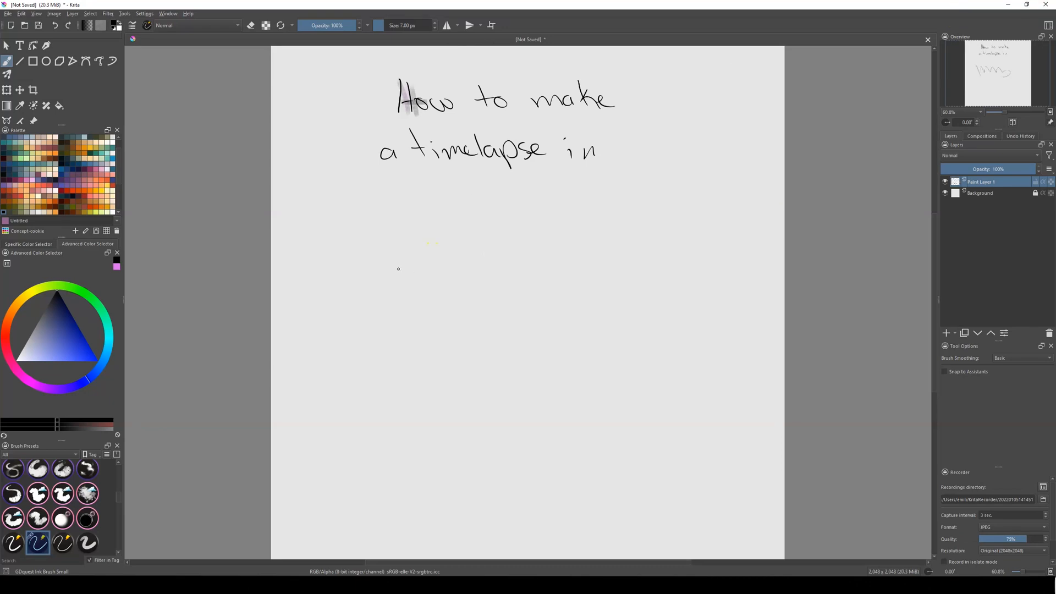
# Scribble loose strokes under the title, then show the Settings > Dockers list with Recorder.
pyautogui.moveTo(374, 242); pyautogui.dragTo(441, 289)
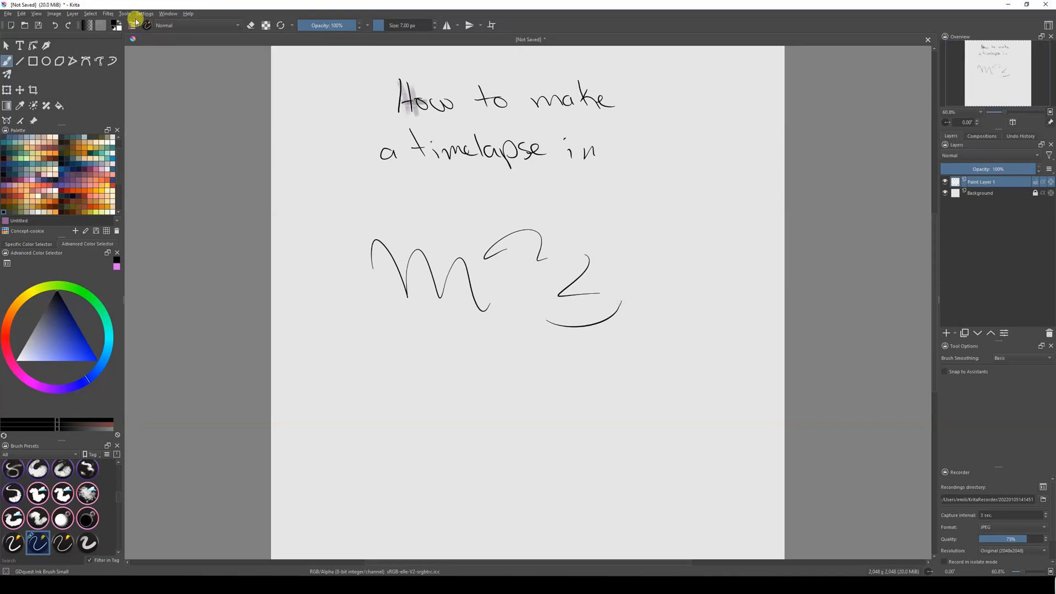
pyautogui.click(143, 14)
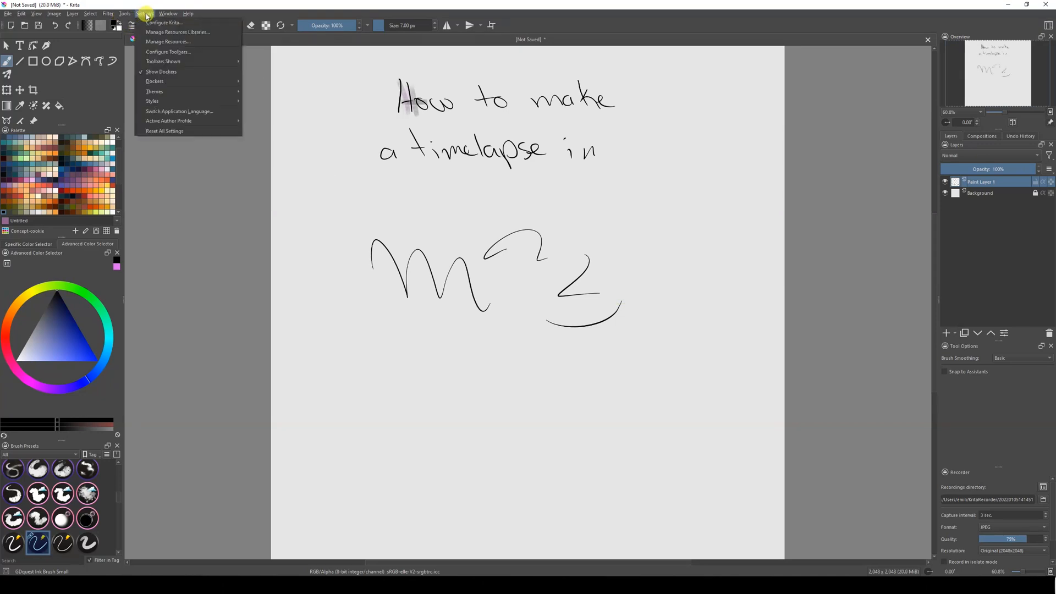
pyautogui.click(154, 82)
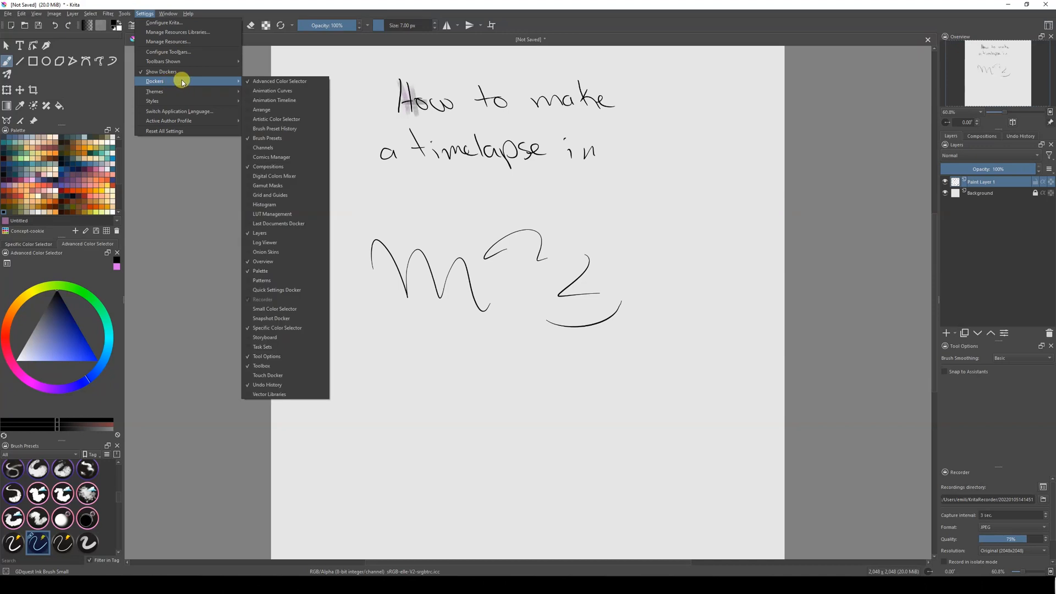
pyautogui.moveTo(260, 300)
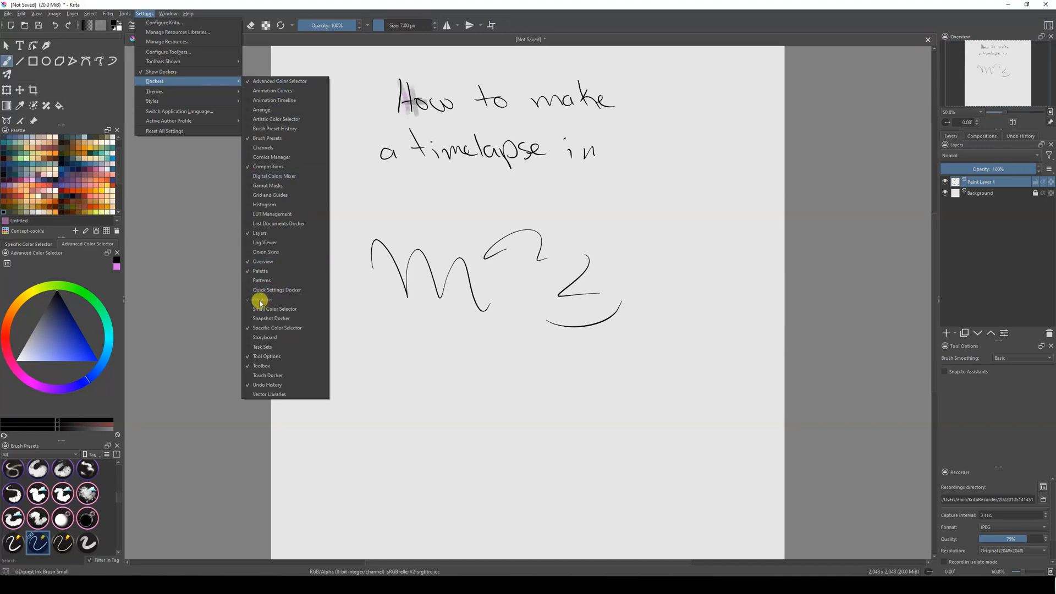
pyautogui.moveTo(249, 302)
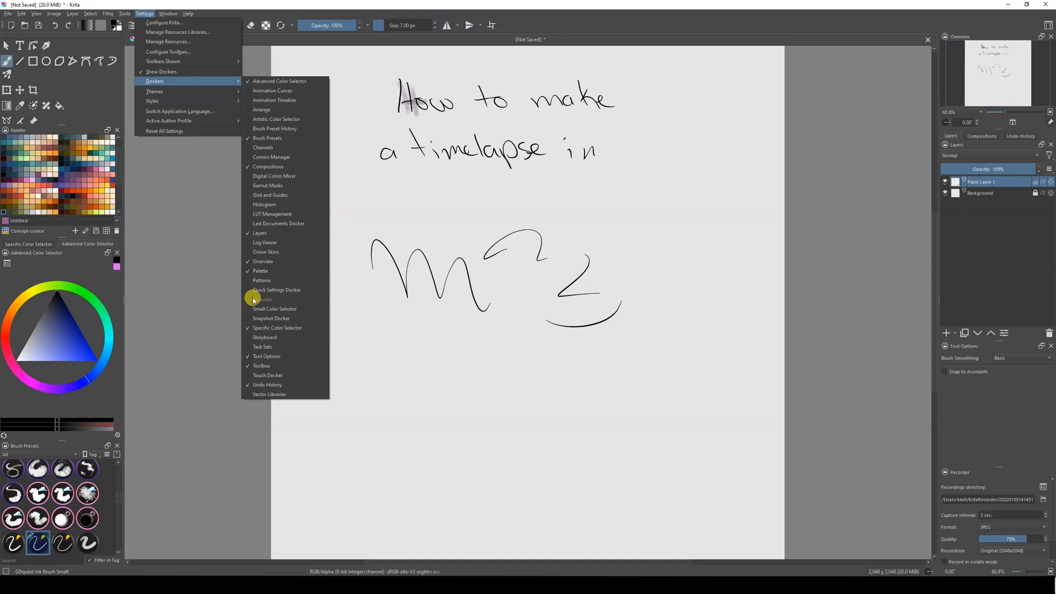
pyautogui.moveTo(248, 300)
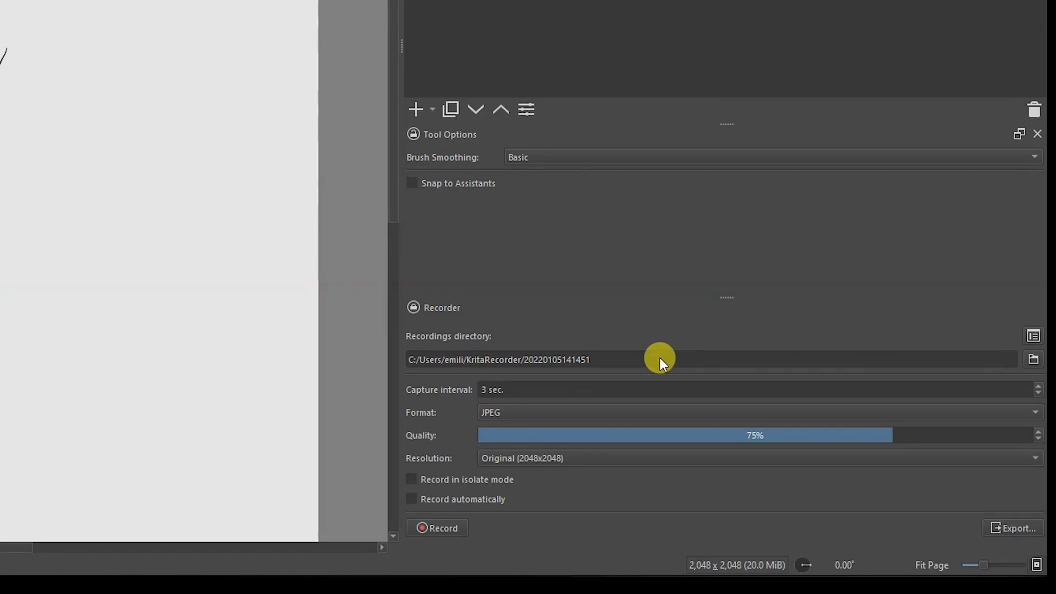
pyautogui.moveTo(554, 384)
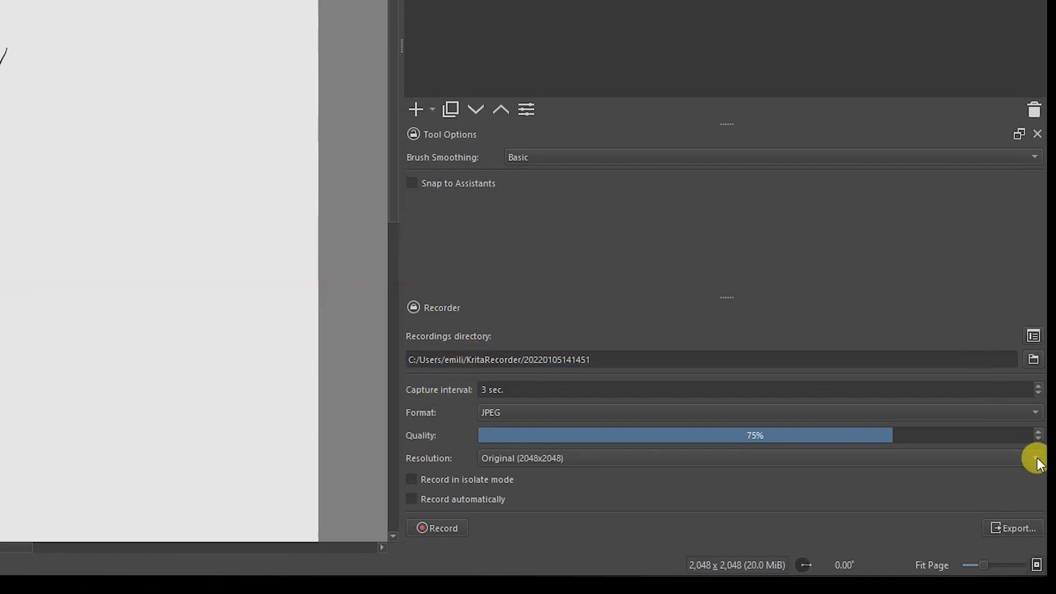
pyautogui.moveTo(445, 392)
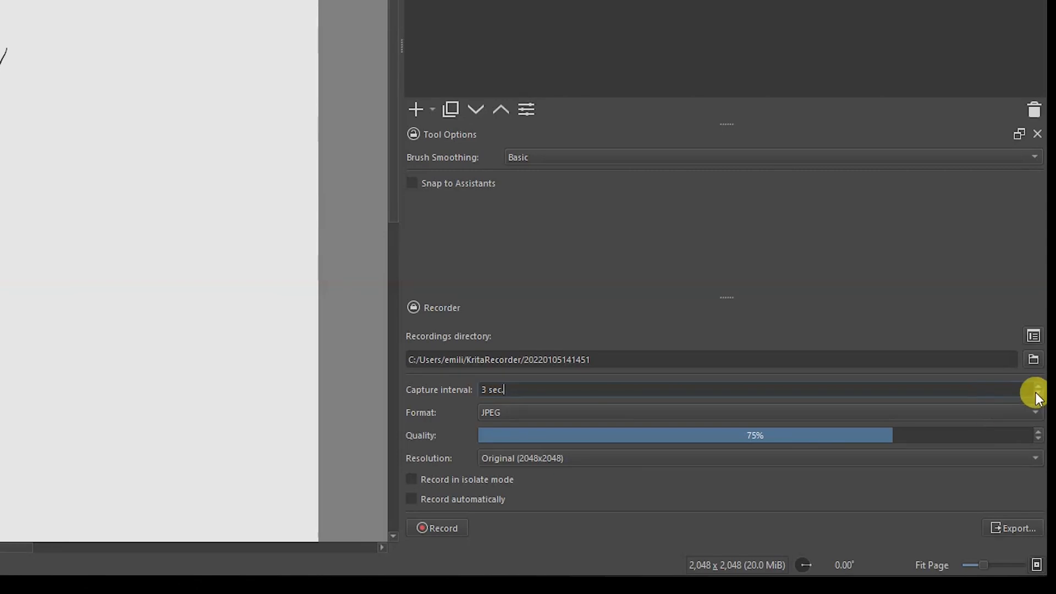
# Set Recorder capture interval to 4 sec, format JPEG (after trying PNG), quality down to 79%.
pyautogui.click(1036, 392)
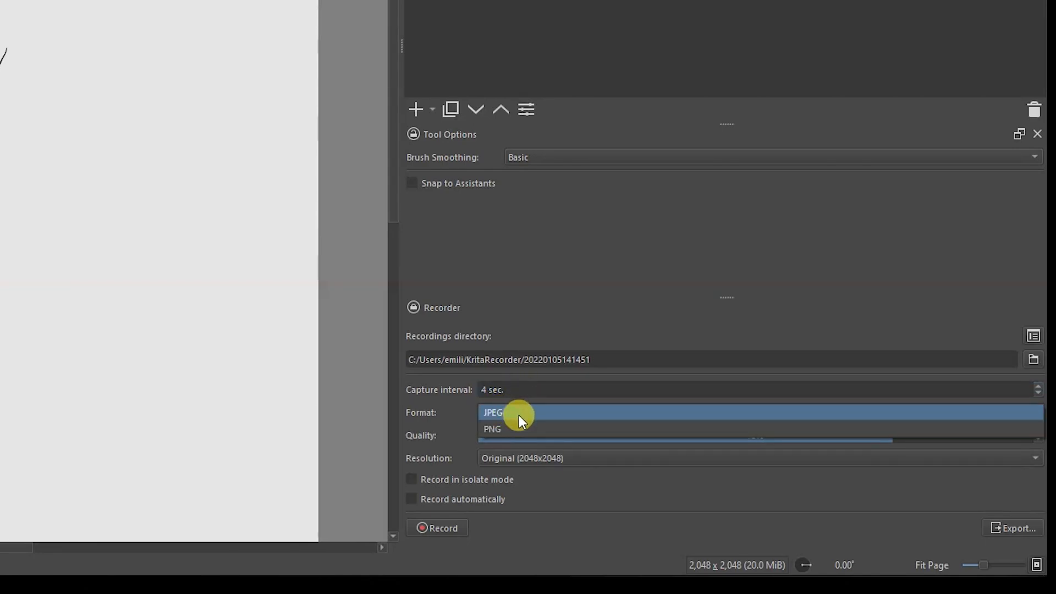
pyautogui.click(492, 429)
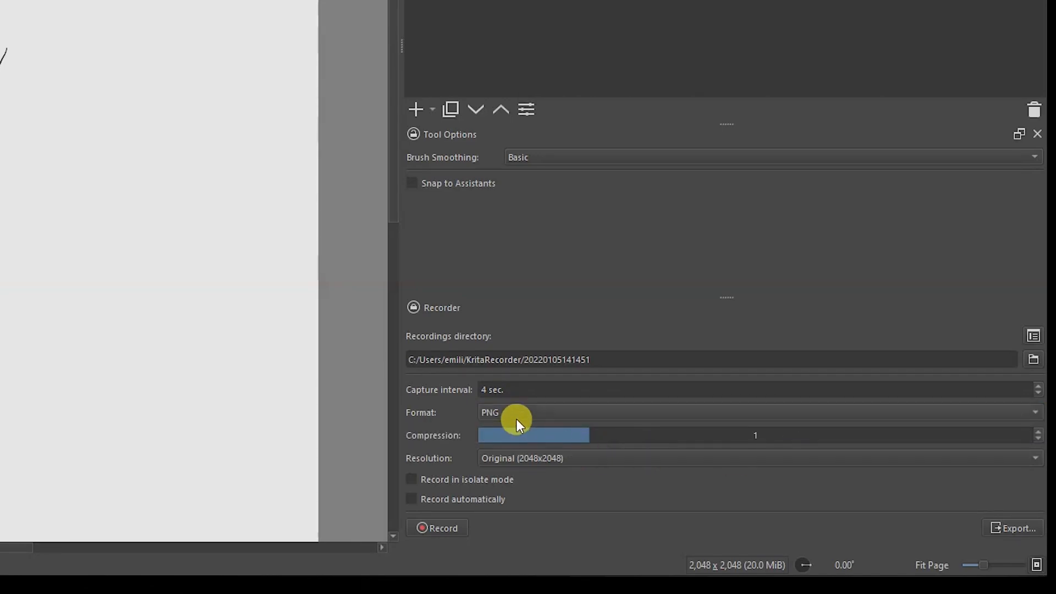
pyautogui.moveTo(532, 436); pyautogui.dragTo(869, 435)
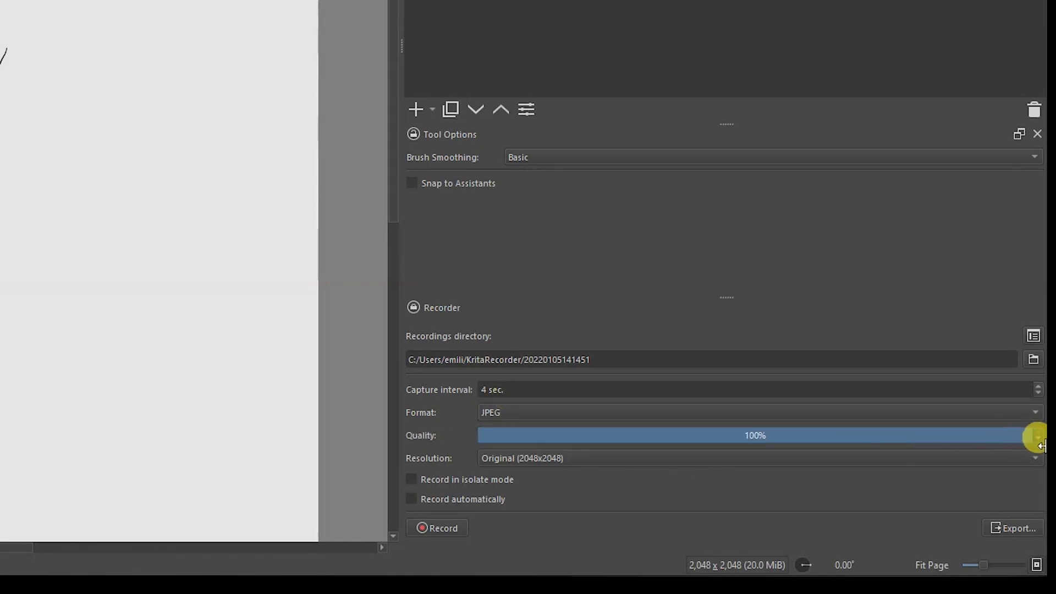
pyautogui.moveTo(1035, 436); pyautogui.dragTo(977, 435)
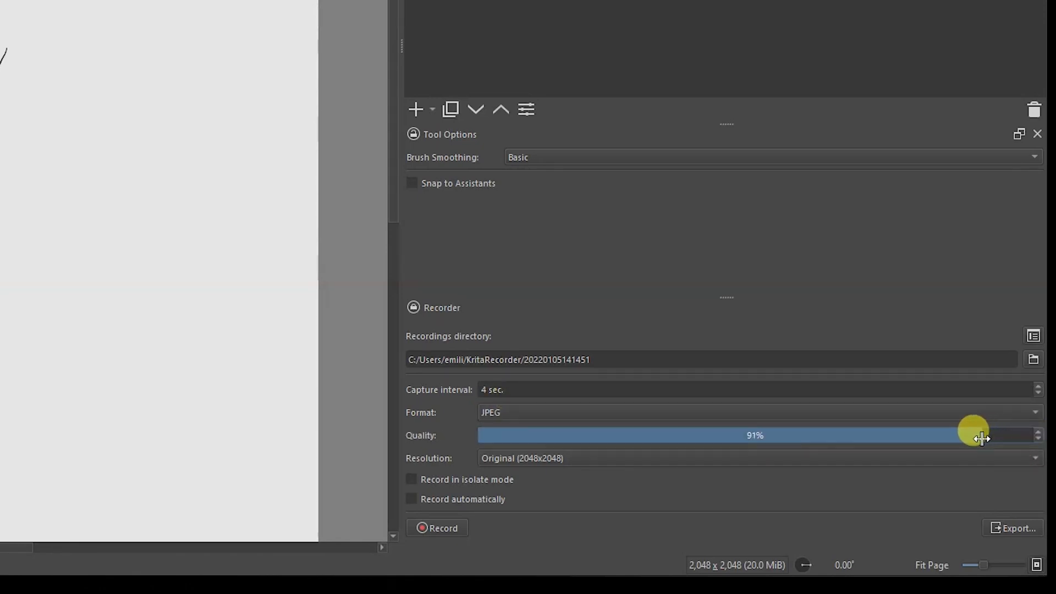
pyautogui.moveTo(980, 436); pyautogui.dragTo(916, 436)
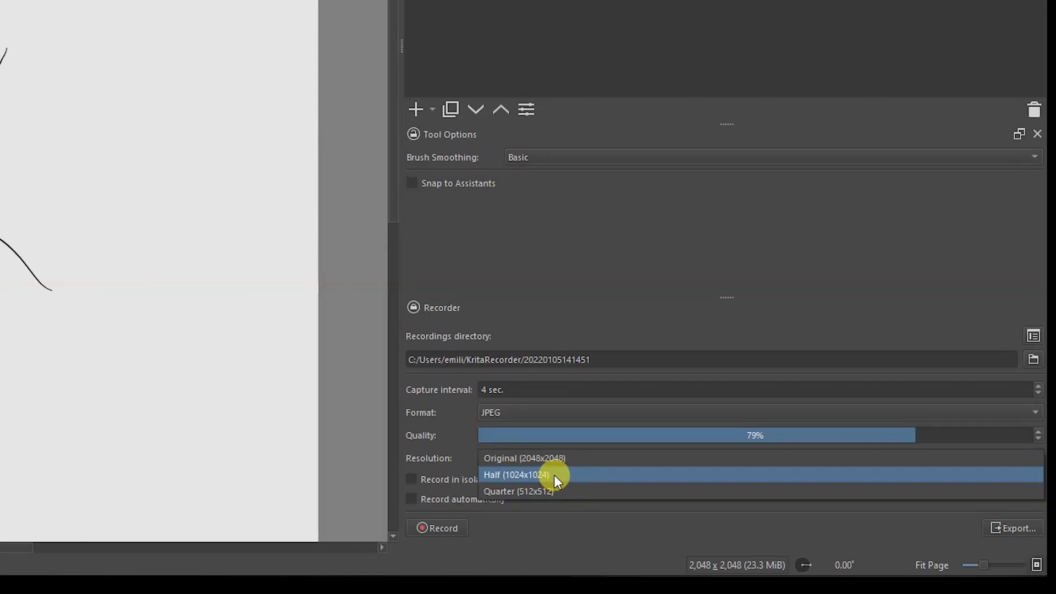
# Keep Half (1024x1024) recording resolution and start the Recorder.
pyautogui.click(515, 475)
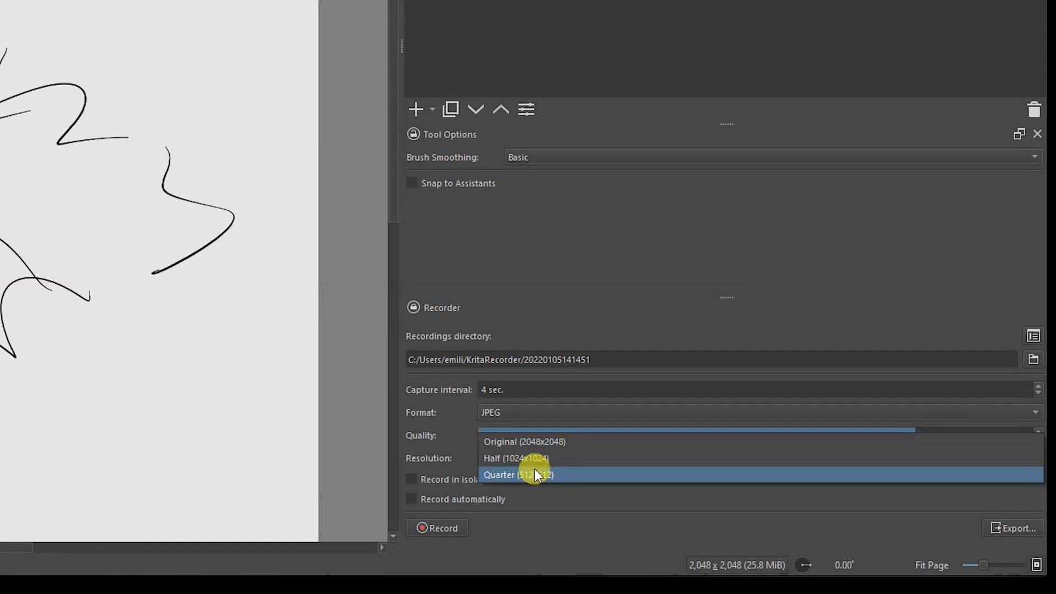
pyautogui.click(514, 458)
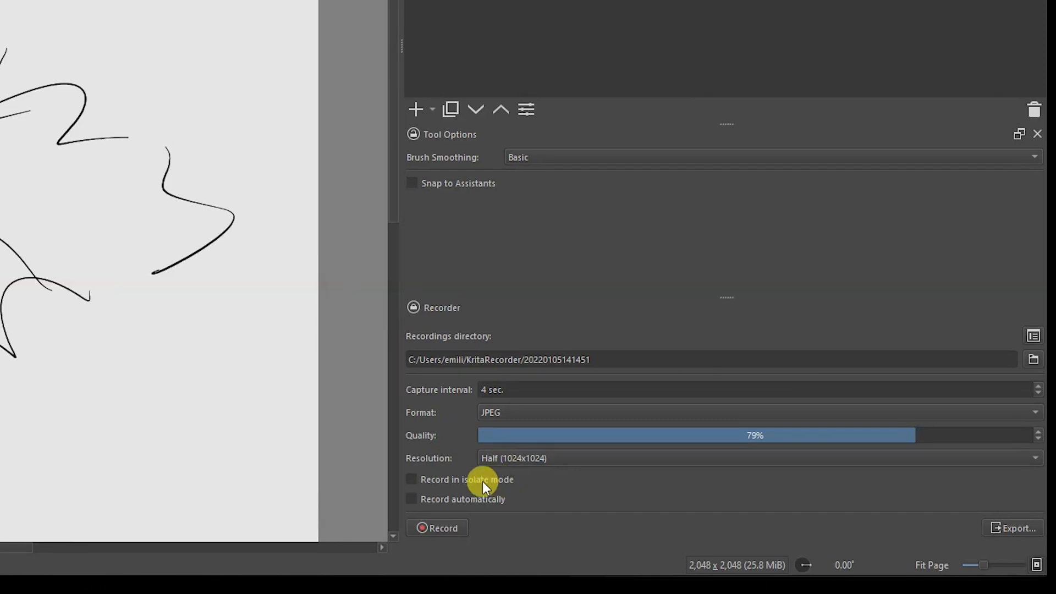
pyautogui.moveTo(443, 510)
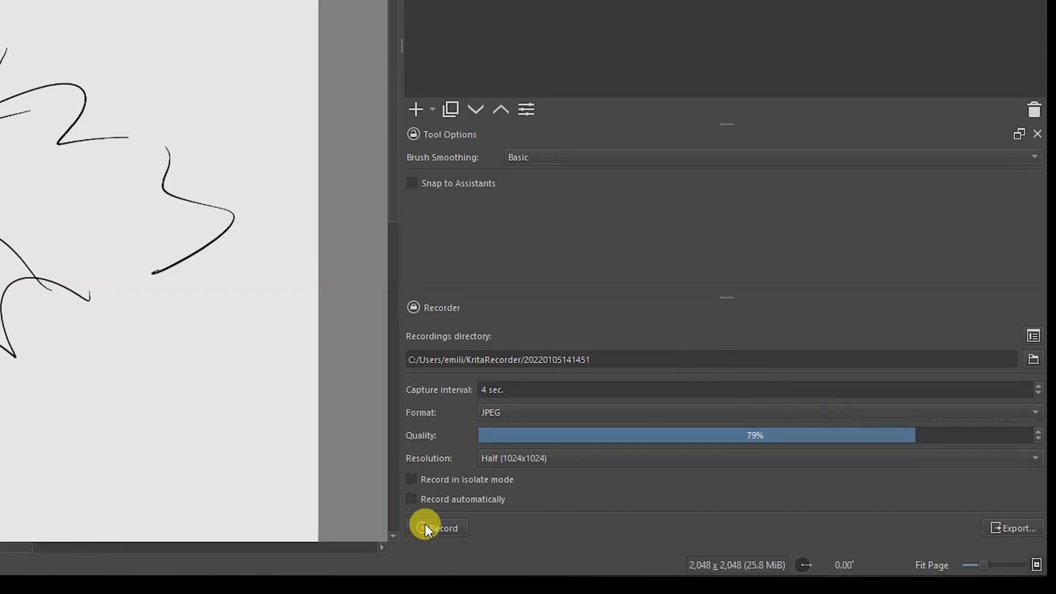
pyautogui.click(424, 528)
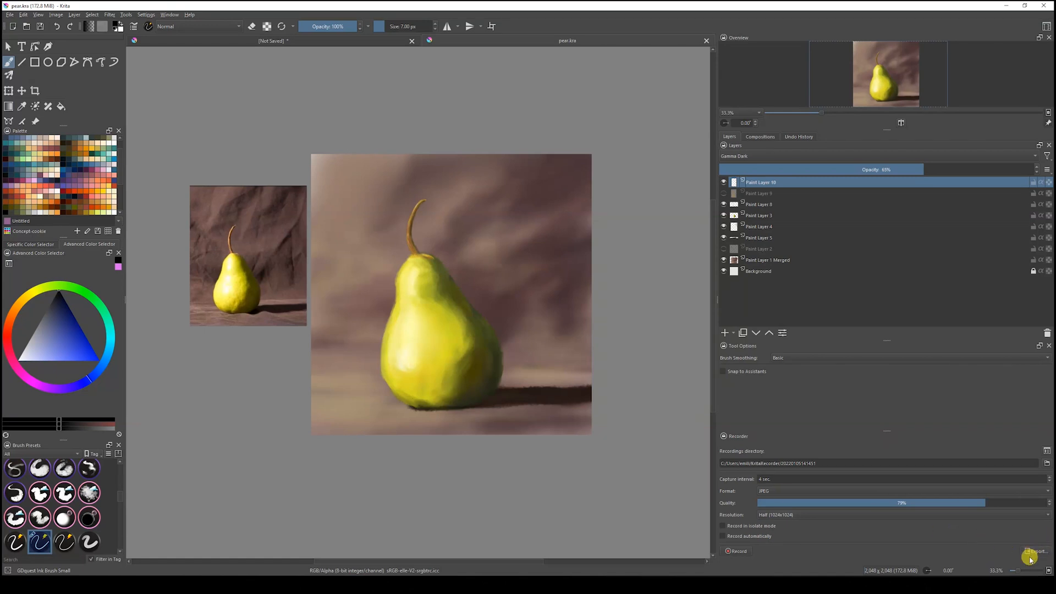
# Bring up Export Timelapse and set Input FPS to 24.
pyautogui.click(1032, 553)
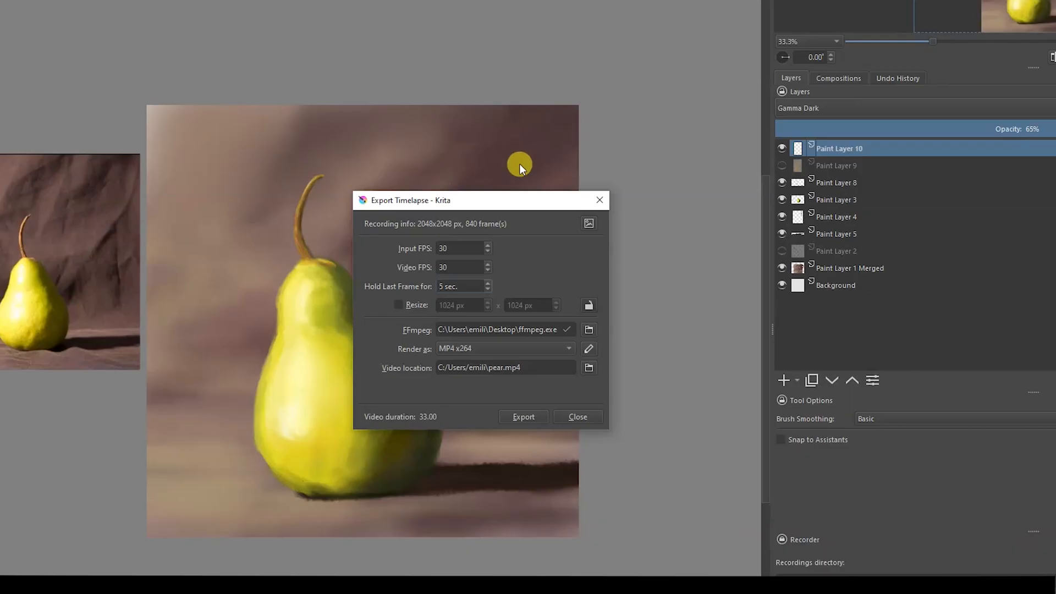
pyautogui.moveTo(472, 200); pyautogui.dragTo(527, 56)
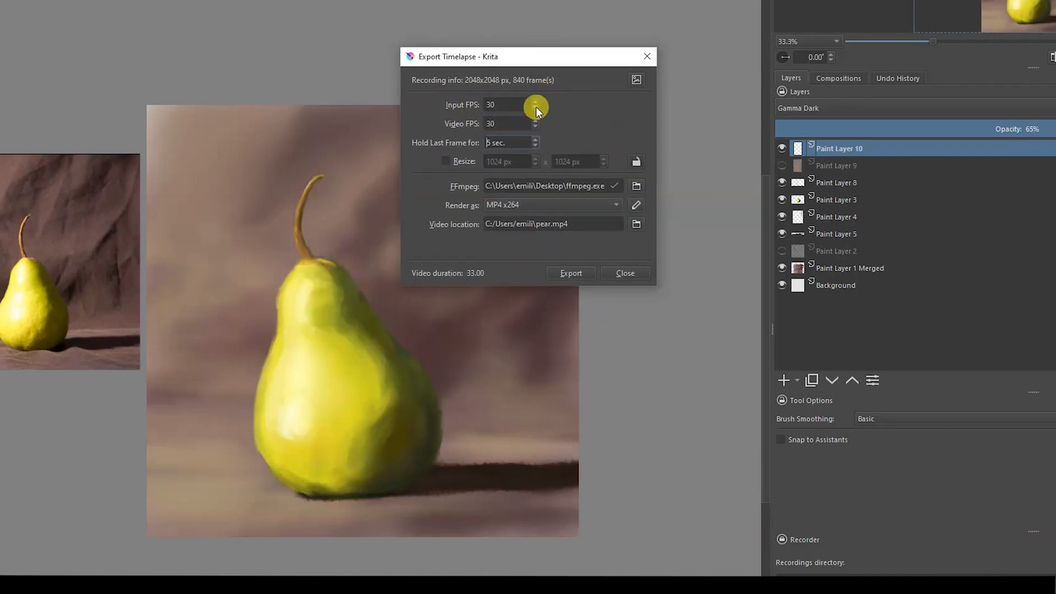
pyautogui.click(536, 107)
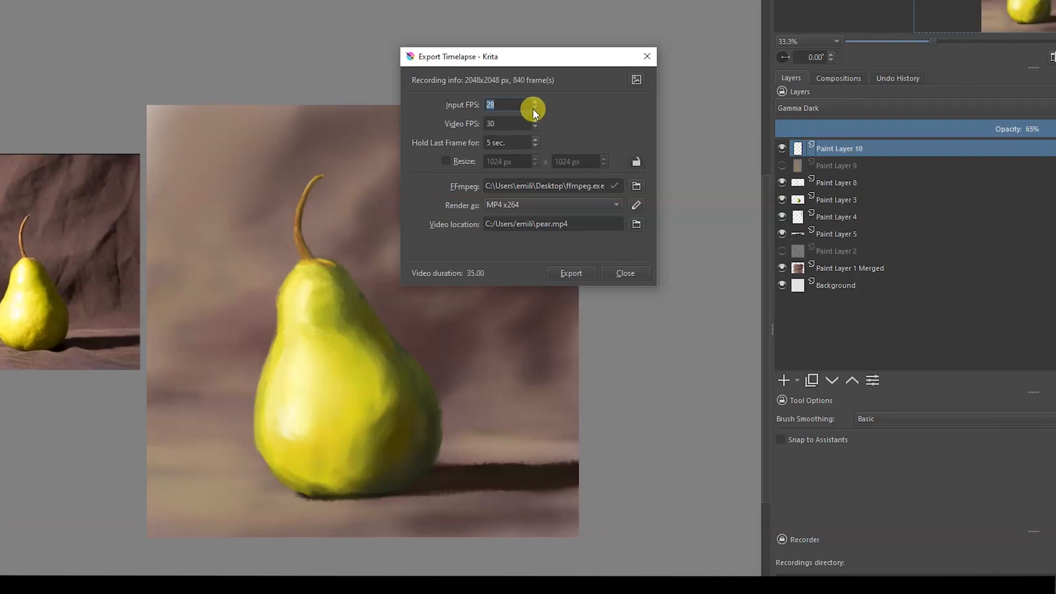
pyautogui.click(534, 109)
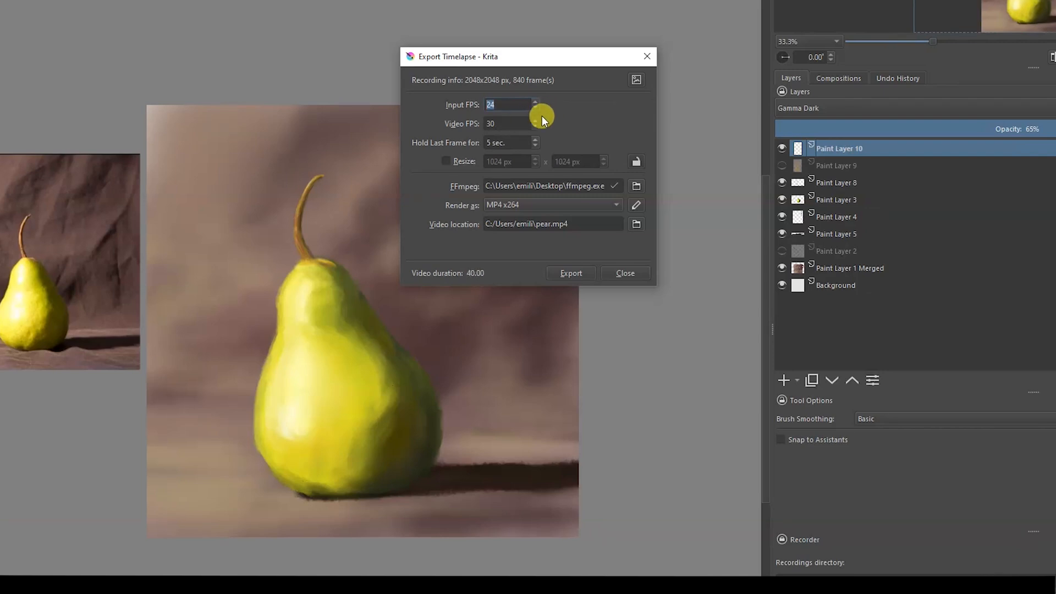
# Set Video FPS to 24, enter '5 sec.' and move the dialog aside.
pyautogui.click(535, 128)
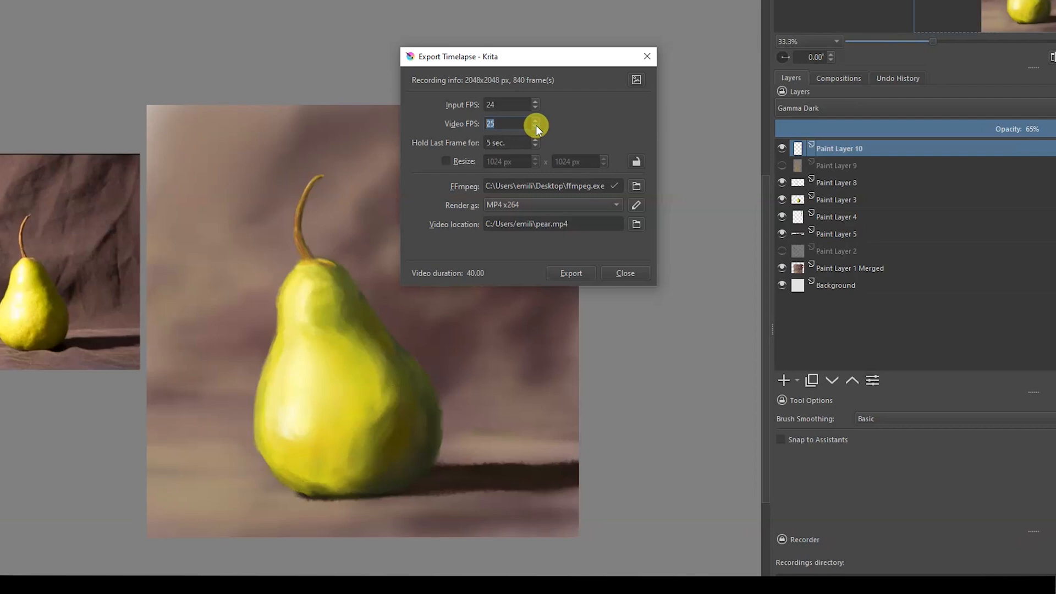
pyautogui.click(535, 125)
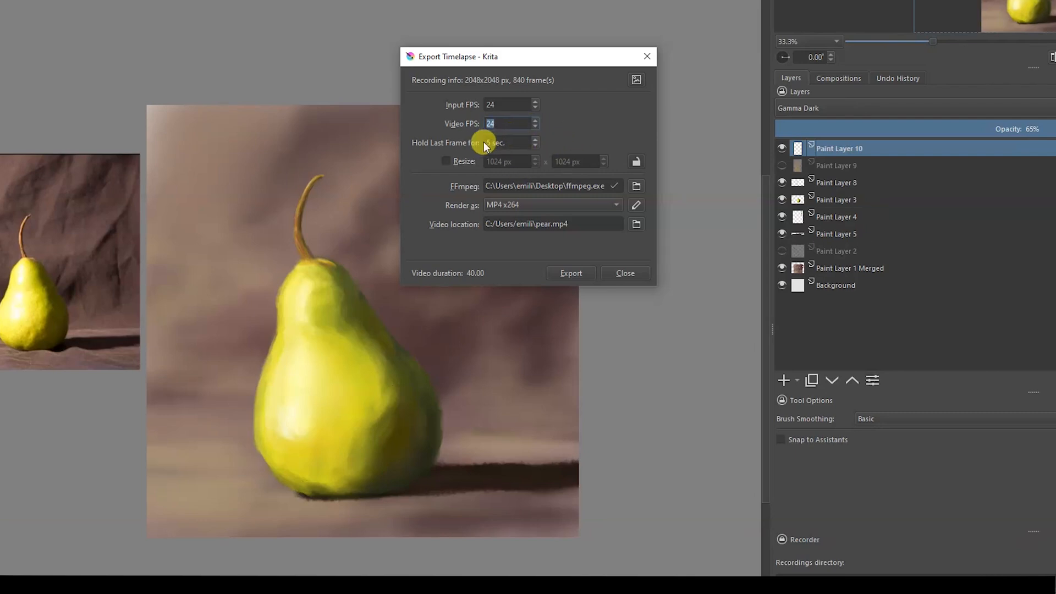
pyautogui.write('5 sec.')
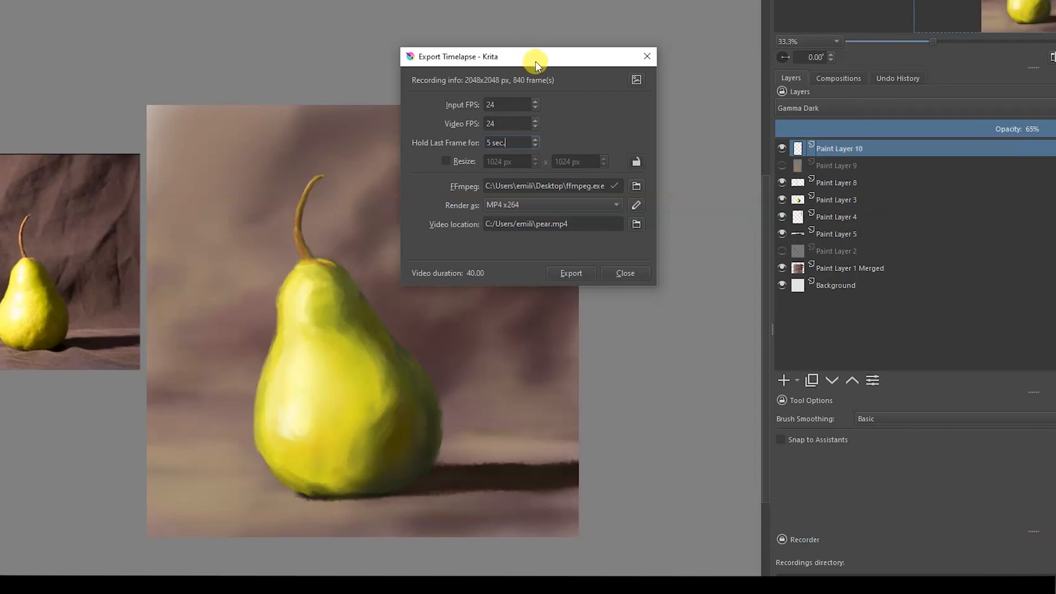
pyautogui.moveTo(535, 57); pyautogui.dragTo(737, 12)
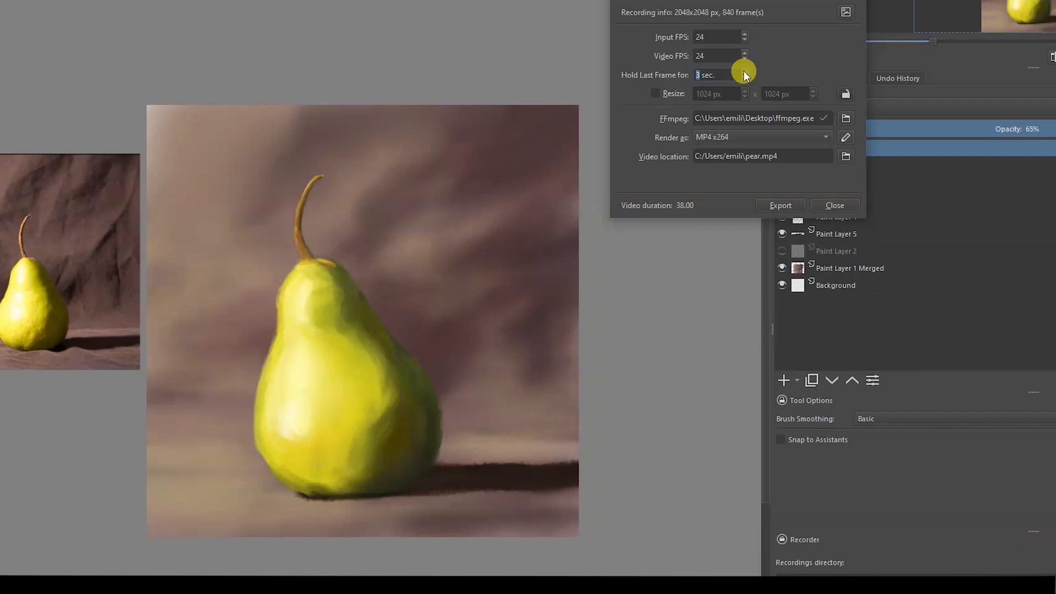
pyautogui.moveTo(333, 171)
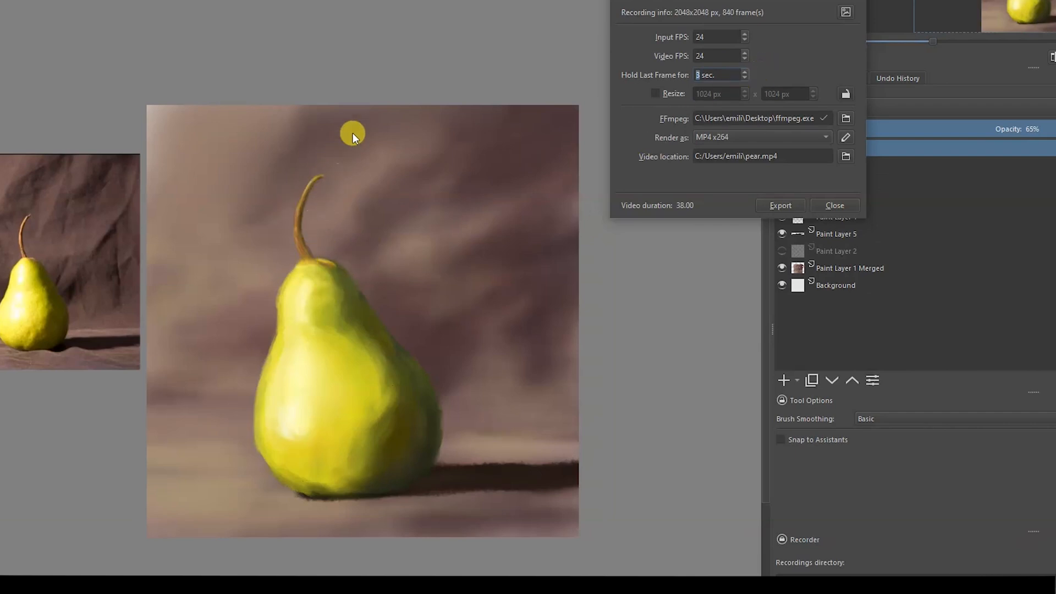
pyautogui.moveTo(697, 107)
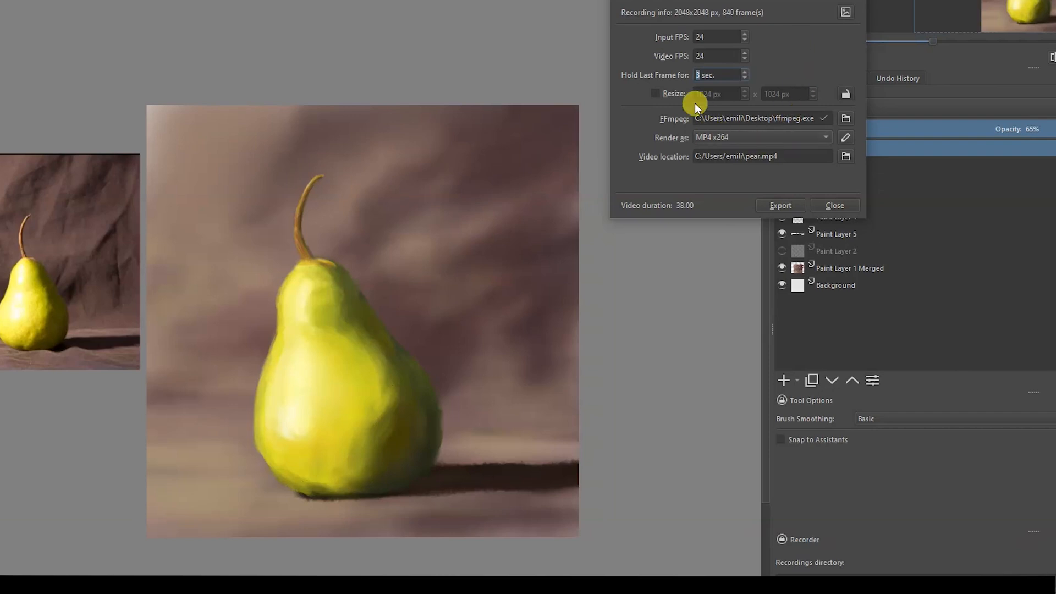
pyautogui.moveTo(644, 118)
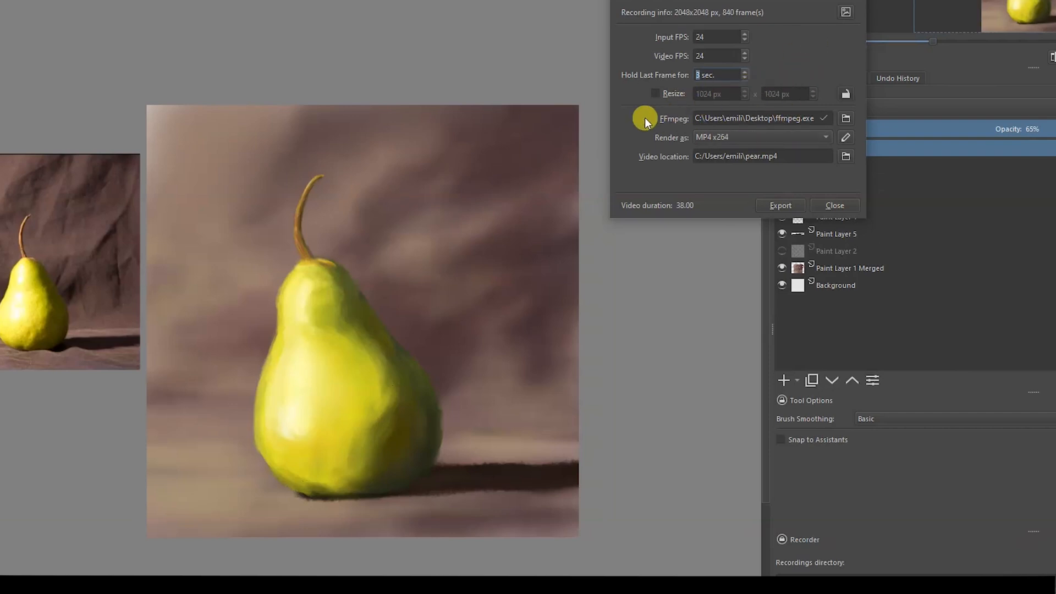
pyautogui.moveTo(653, 94)
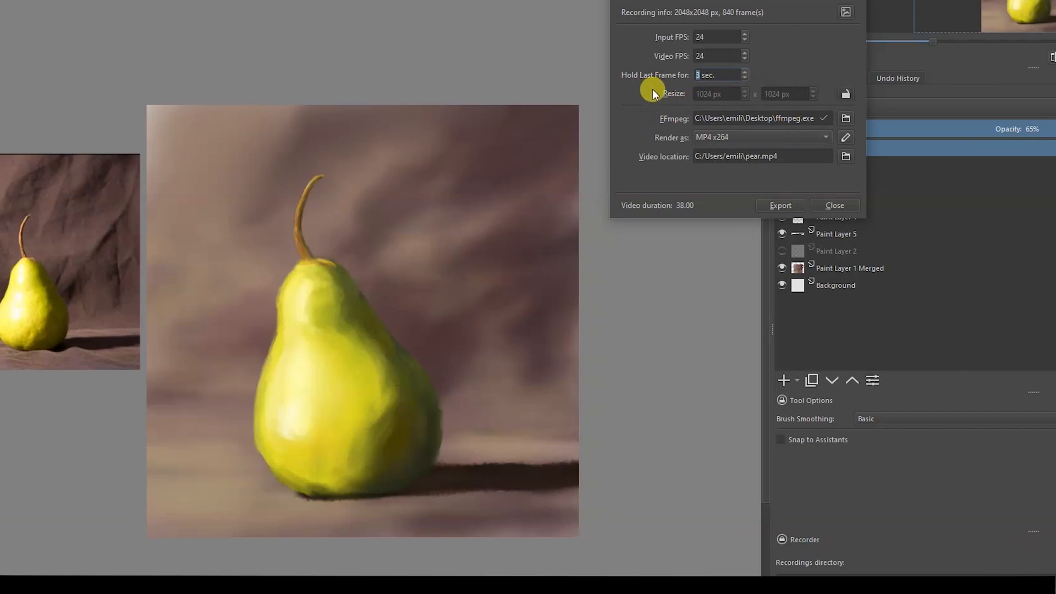
# Toggle the Resize option on and back off, leaving output unresized.
pyautogui.click(656, 92)
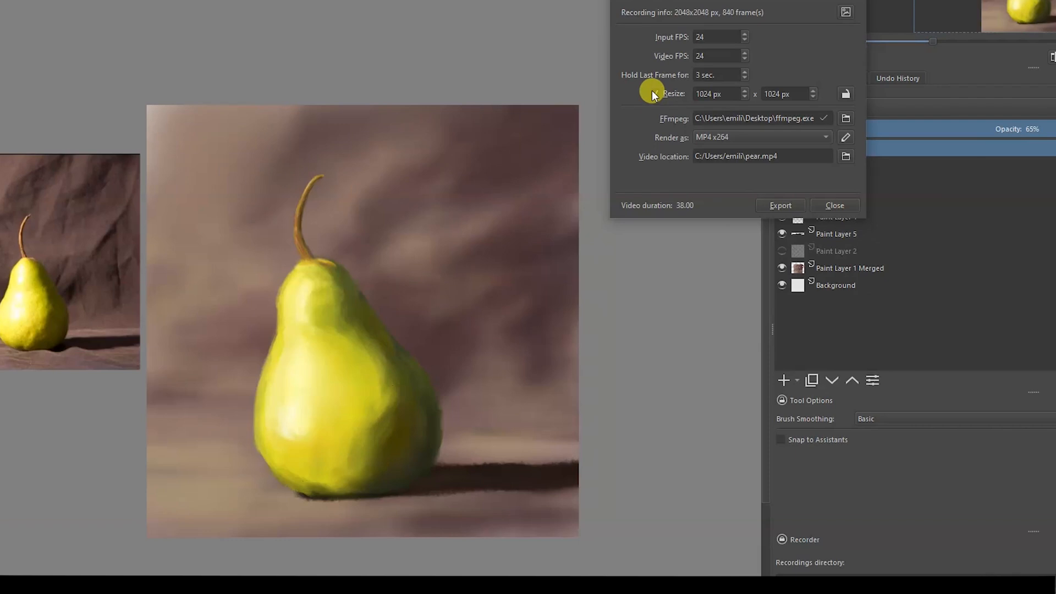
pyautogui.click(656, 93)
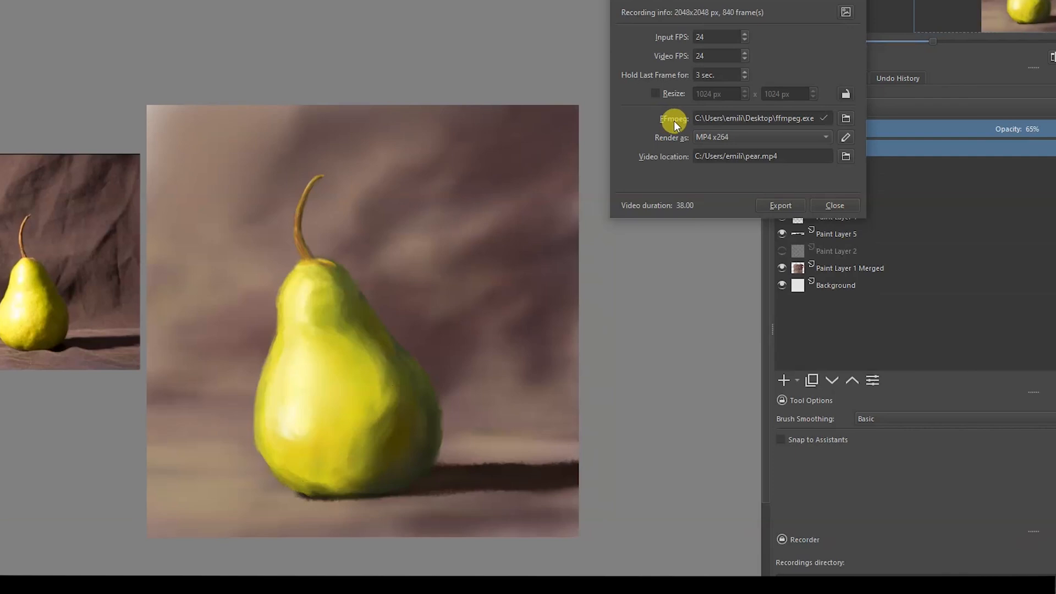
pyautogui.moveTo(779, 130)
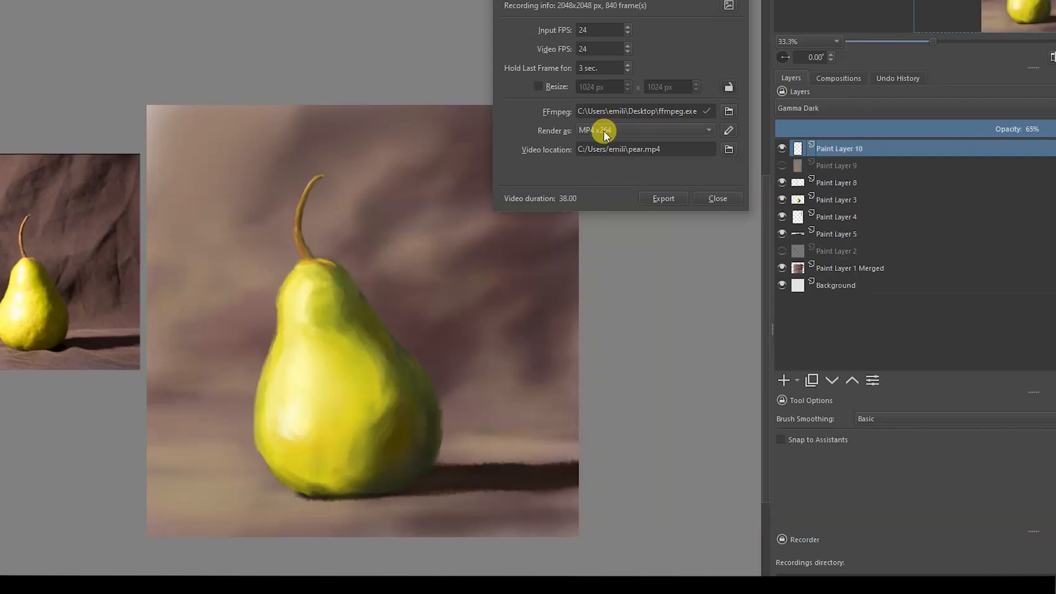
# Keep MP4 x264 as the render format and export the timelapse video.
pyautogui.click(645, 130)
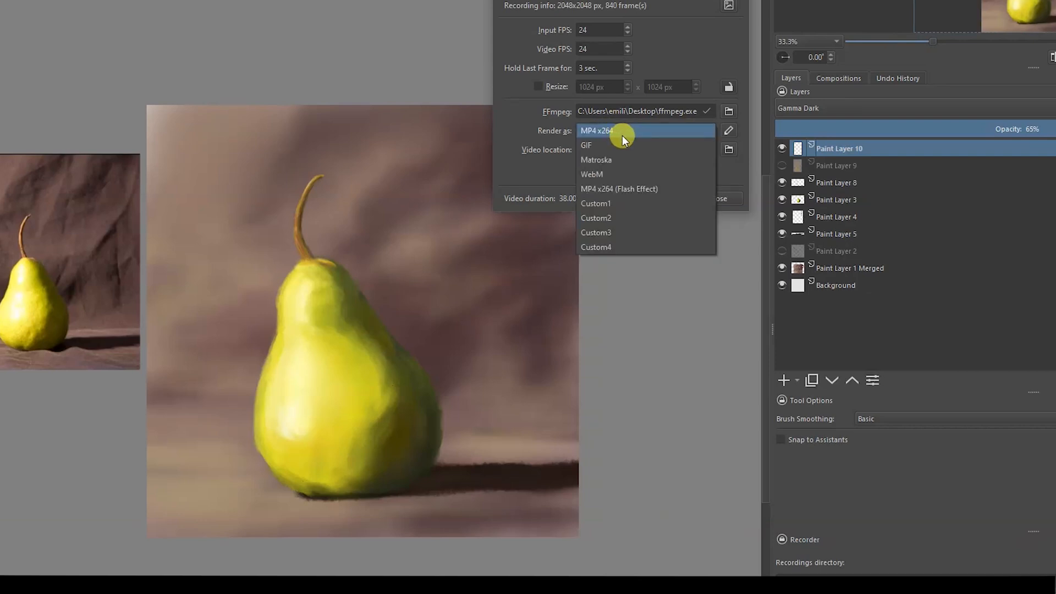
pyautogui.click(609, 130)
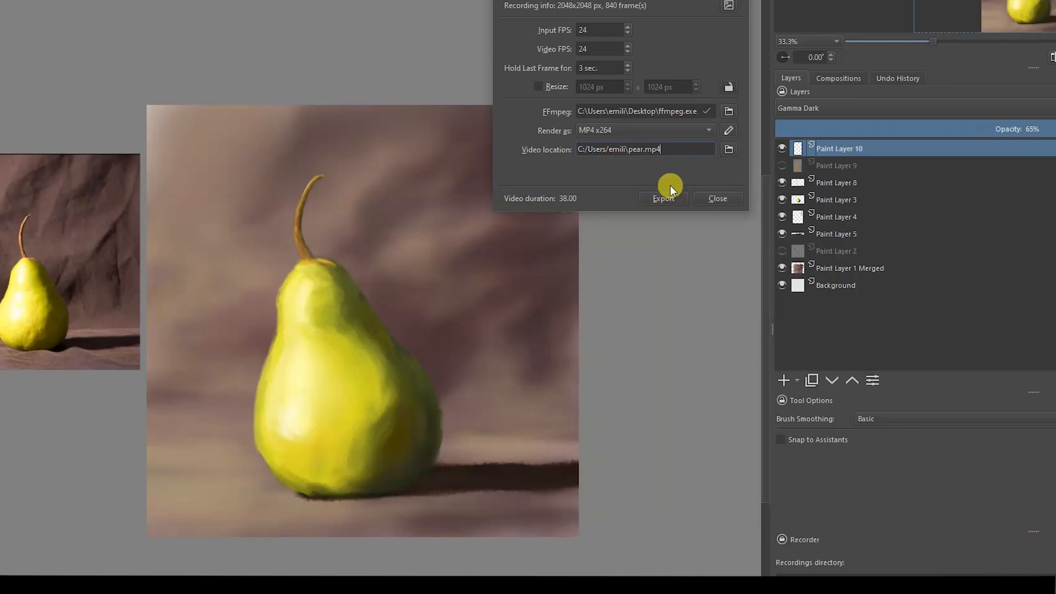
pyautogui.click(663, 198)
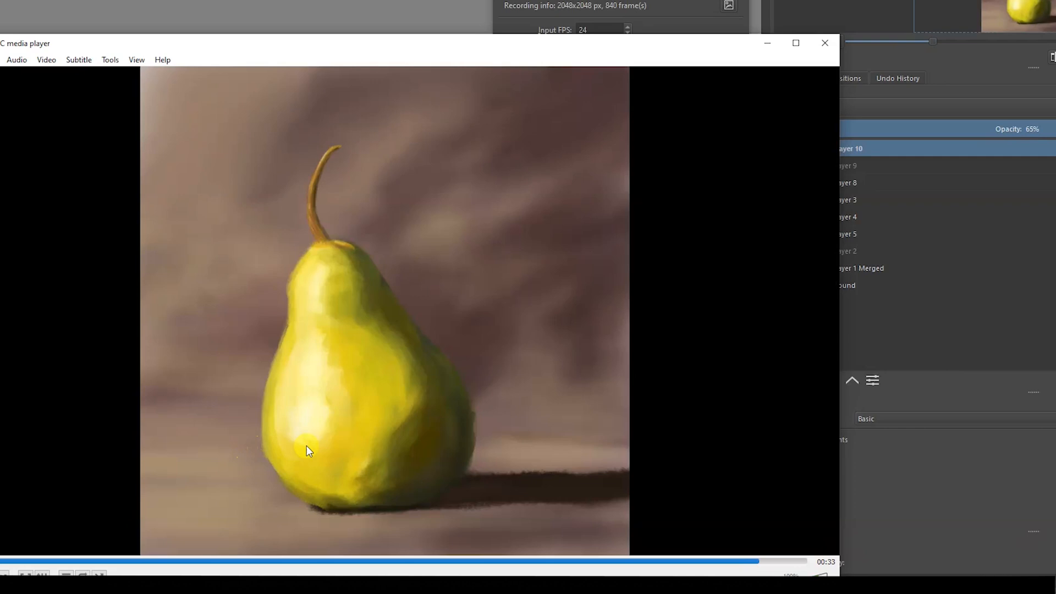